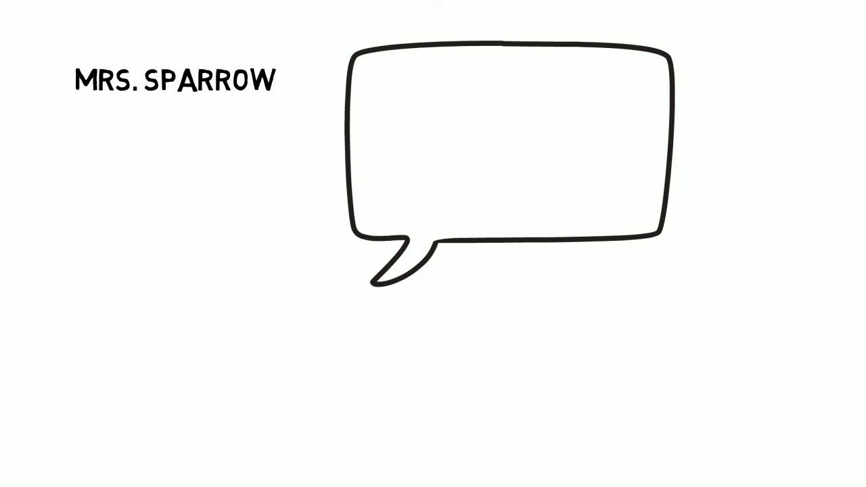
text(WE TAKE TURN)
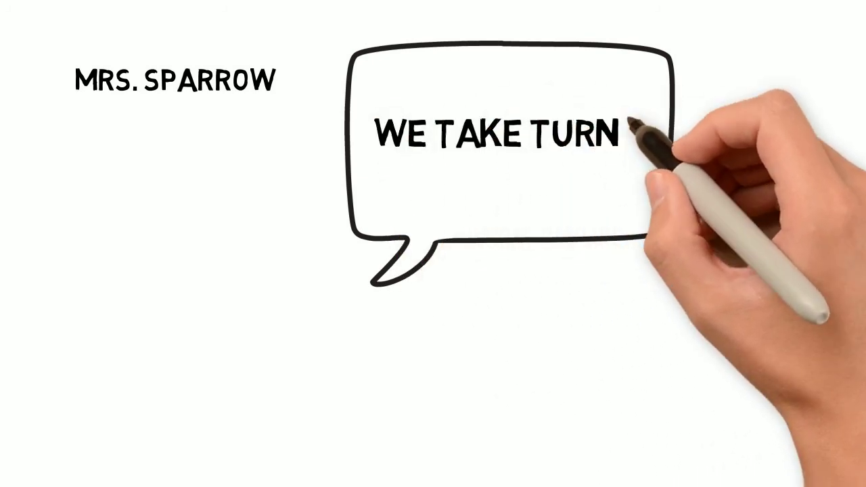